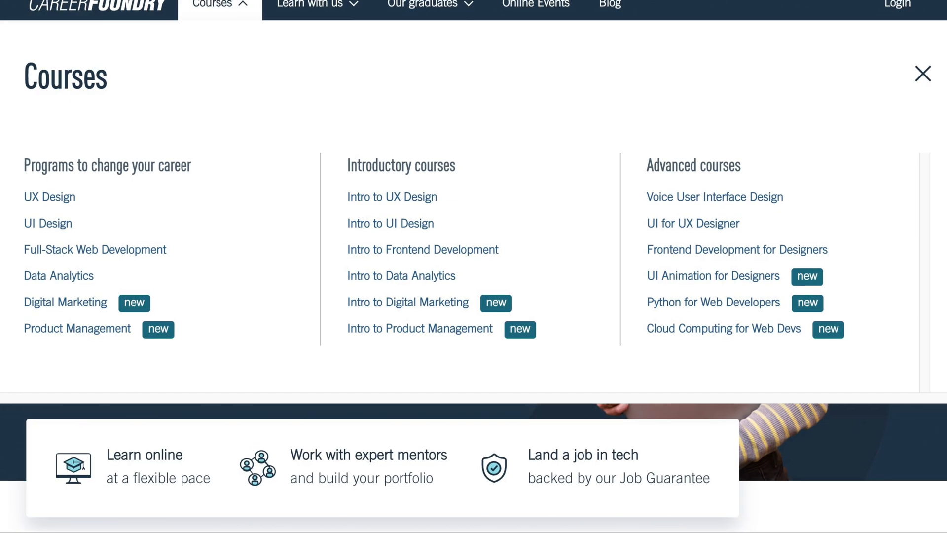
Choose Data Analytics under Programs in the Courses list
click(59, 275)
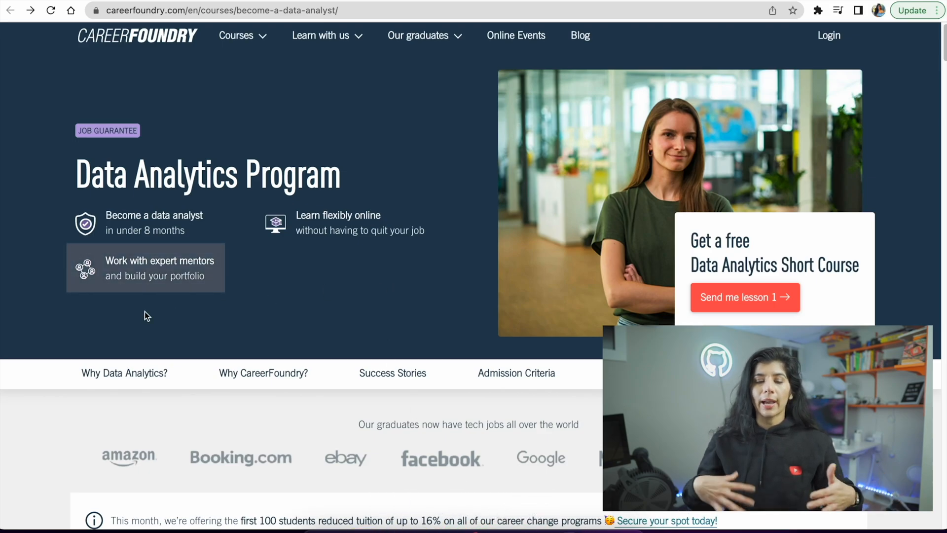
mouse_move(115, 317)
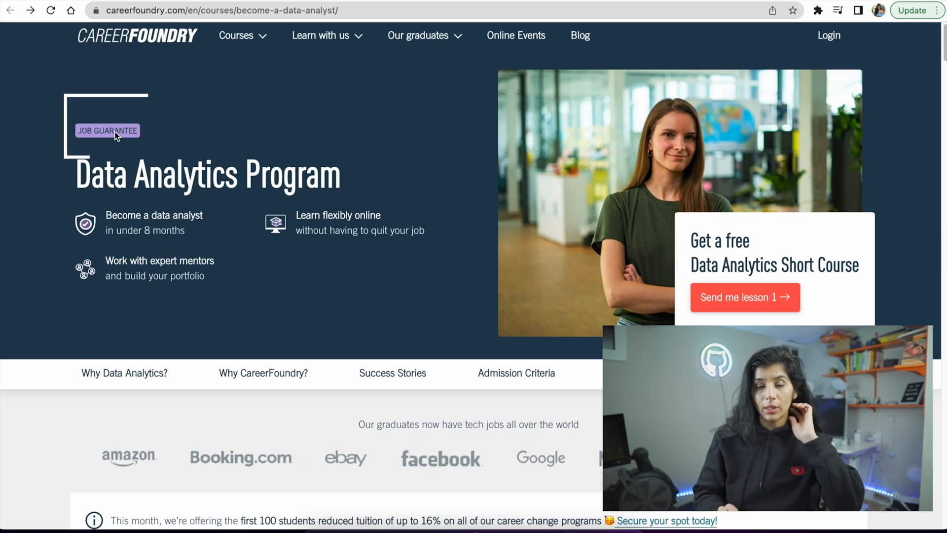
mouse_move(116, 148)
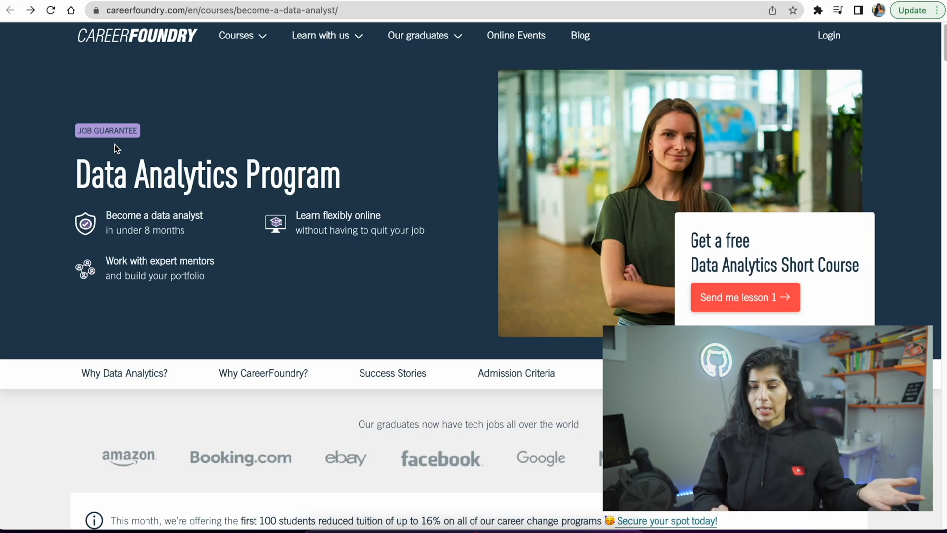
Scroll down the program page to the Curriculum overview and Intro to Data Analytics section
scroll(down, 3)
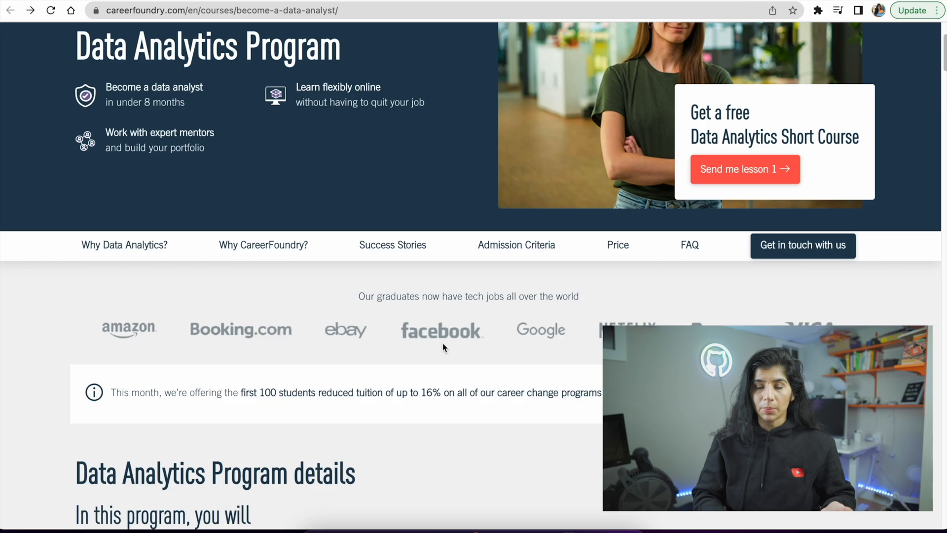
scroll(down, 3)
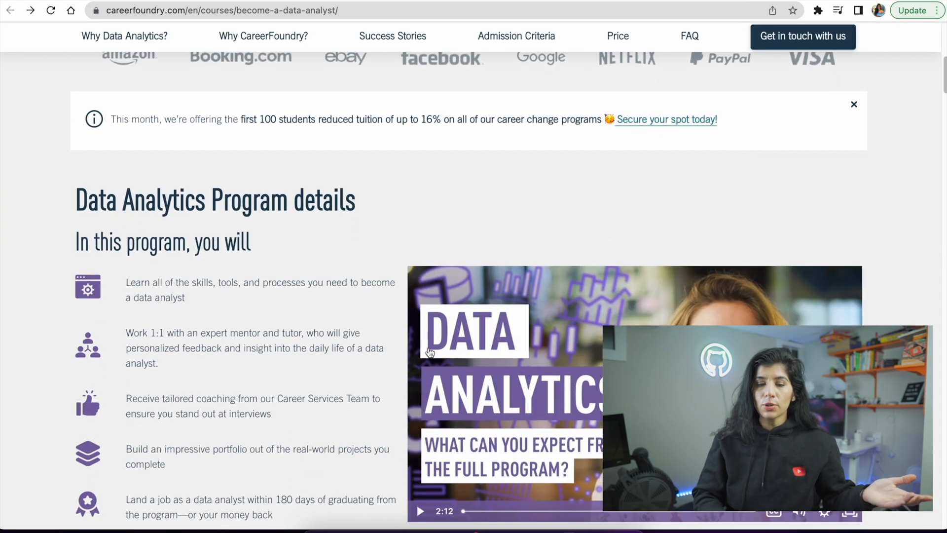
scroll(down, 3)
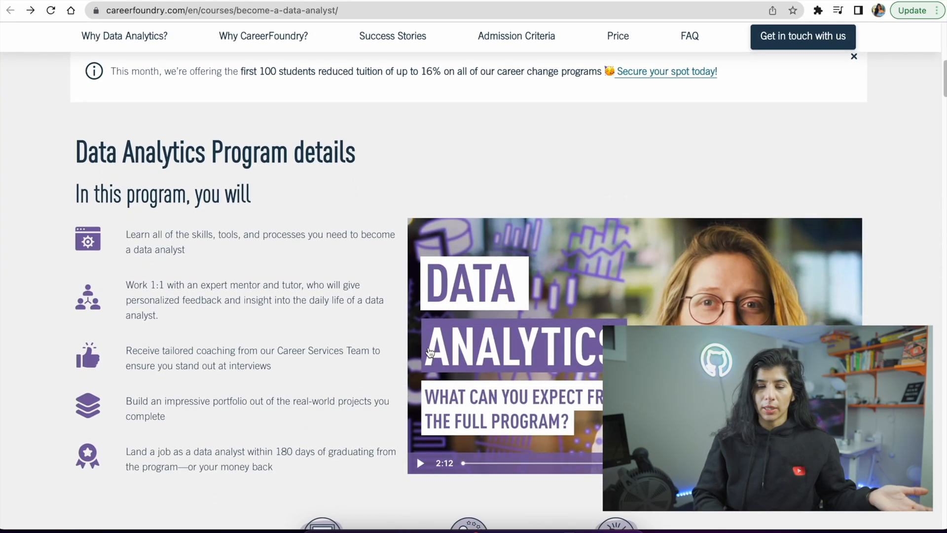
scroll(down, 3)
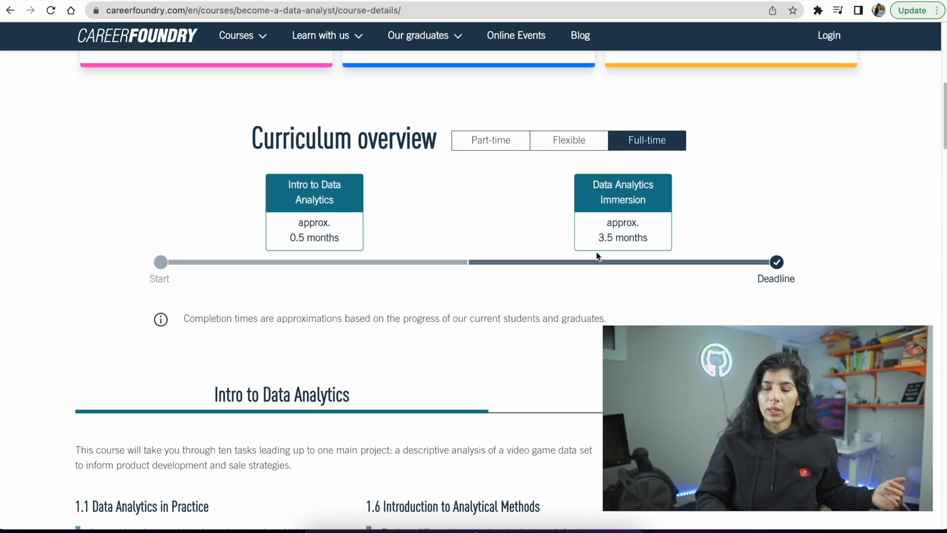
Scroll through Intro to Data Analytics tasks 1.1 to 1.10
scroll(down, 3)
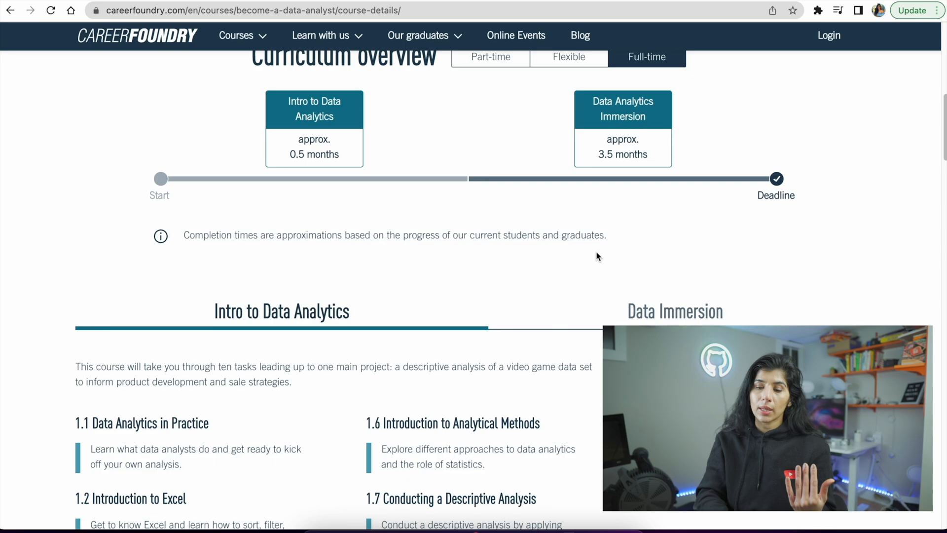
scroll(down, 3)
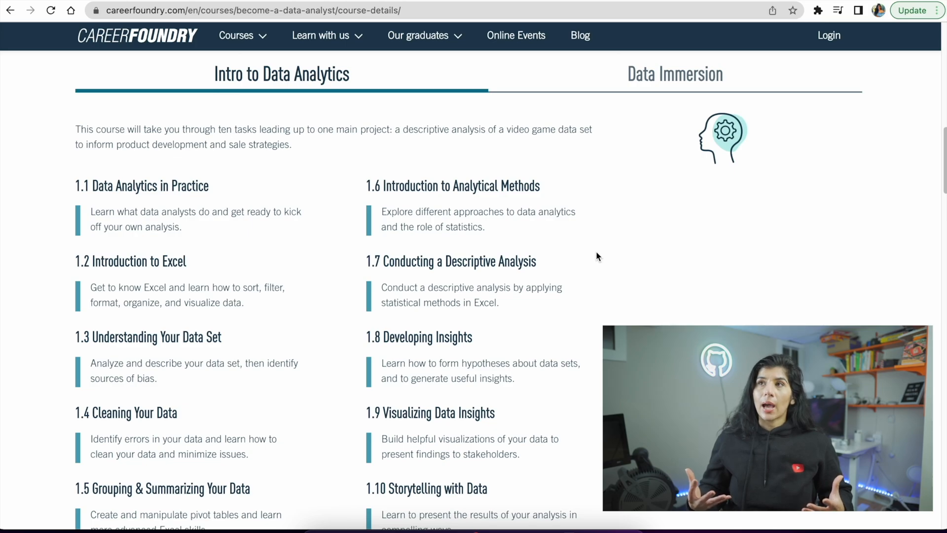
scroll(down, 3)
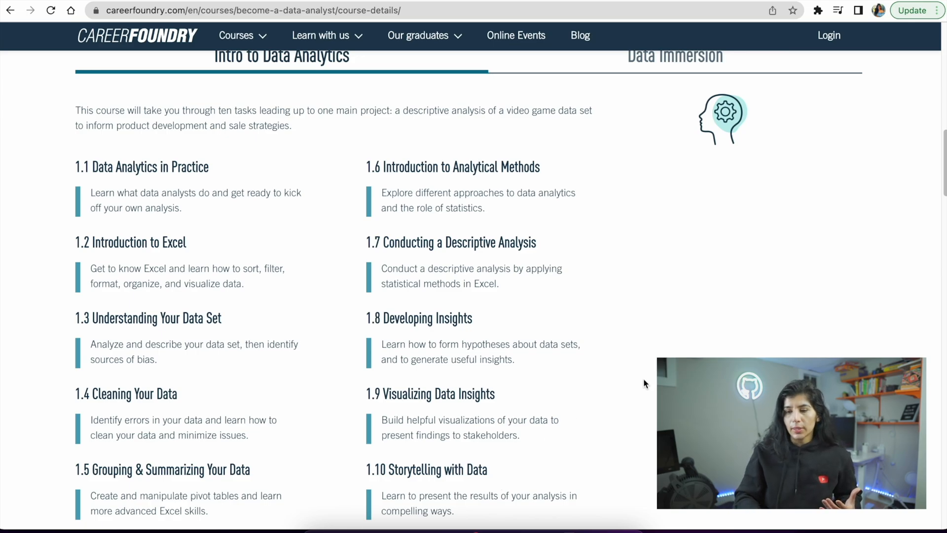
Switch the curriculum to Data Immersion to show Achievement 1, Preparing & Analyzing Data
click(675, 56)
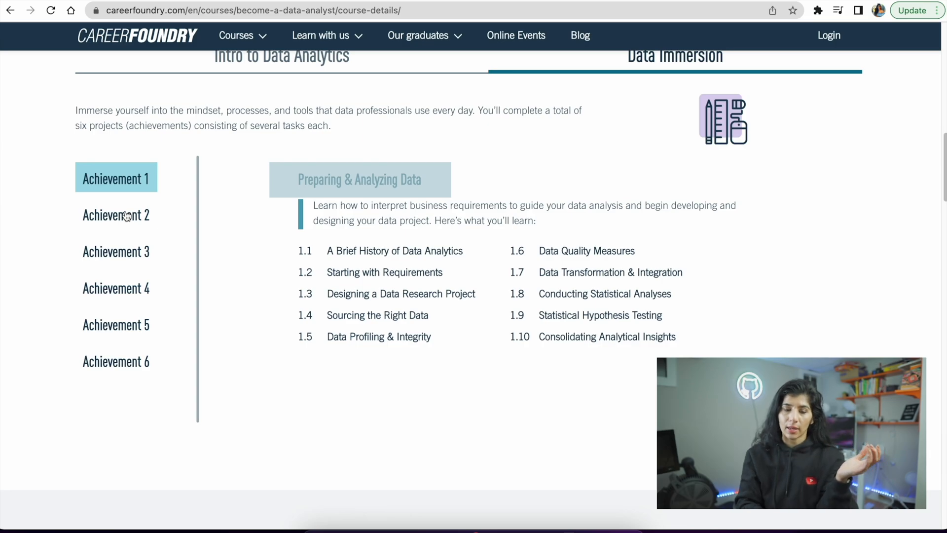
Show Achievements 2–6: Visualization & Storytelling, SQL, Python, Data Ethics, Advanced Analytics
click(115, 215)
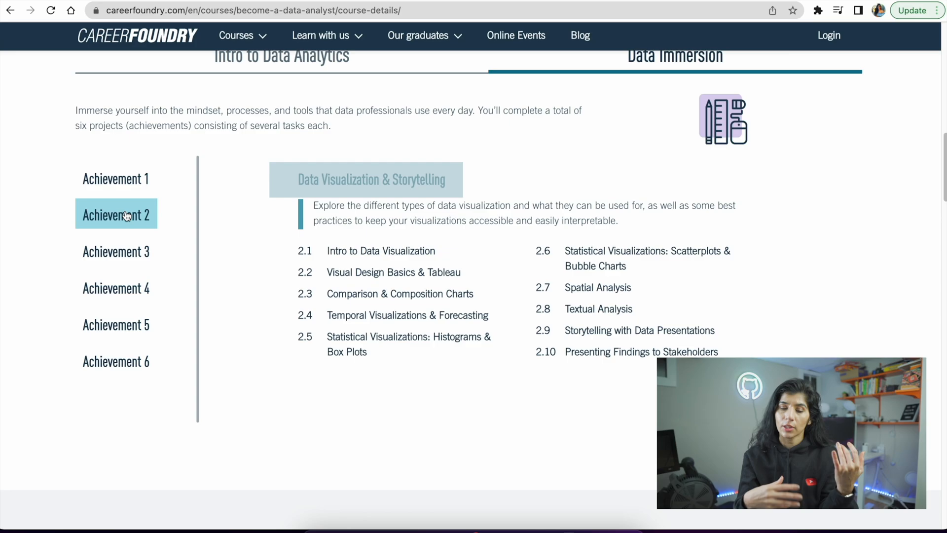
click(116, 250)
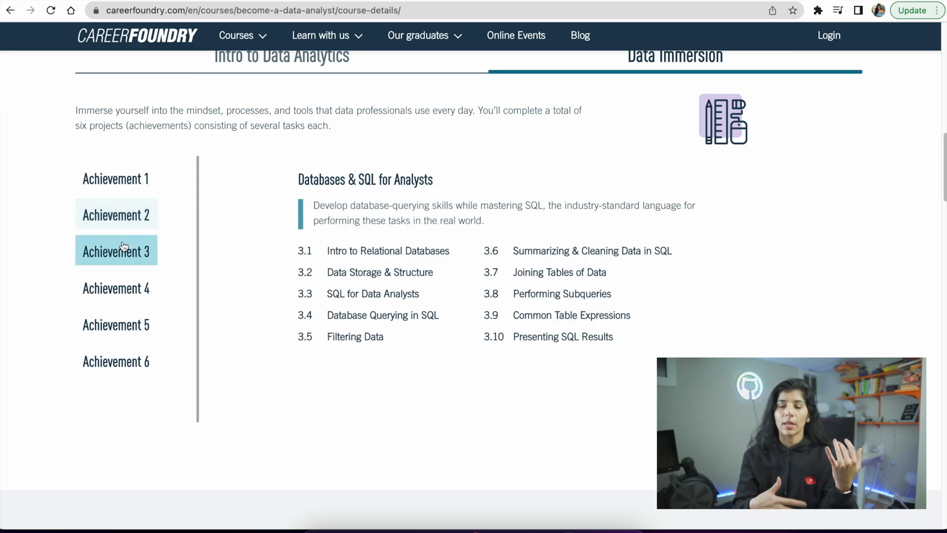
click(116, 288)
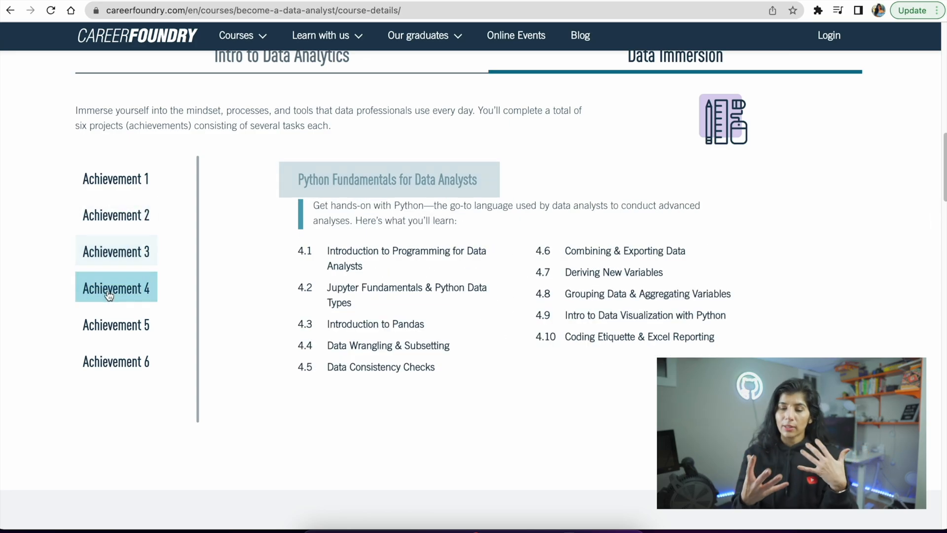
click(115, 324)
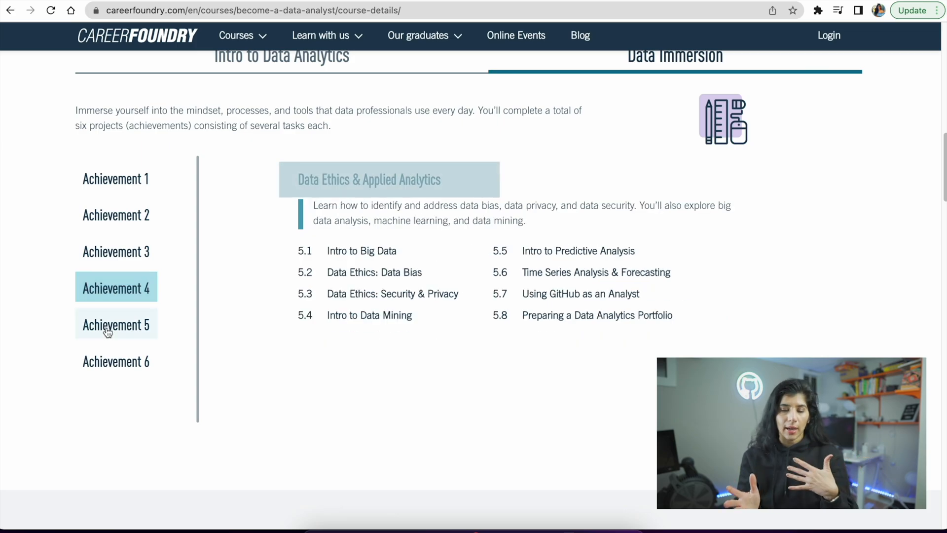
click(116, 361)
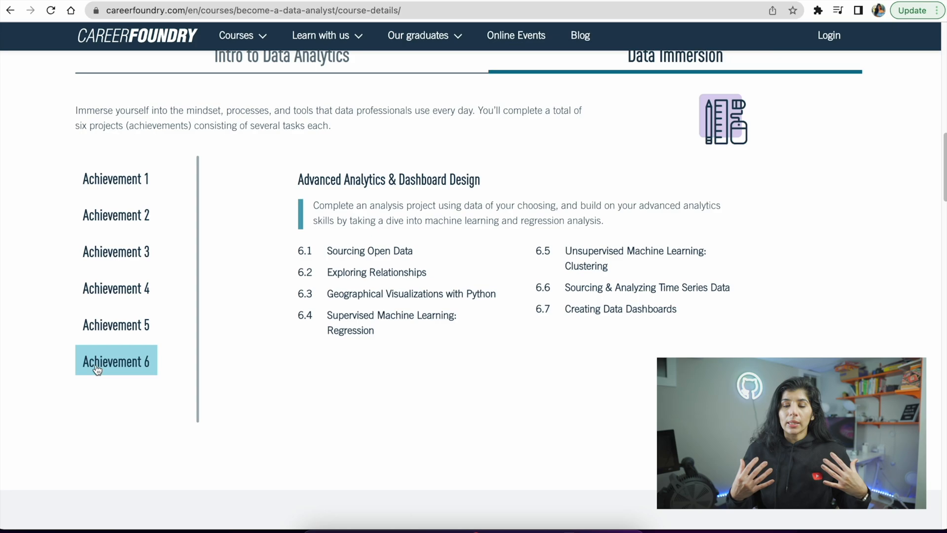
mouse_move(124, 182)
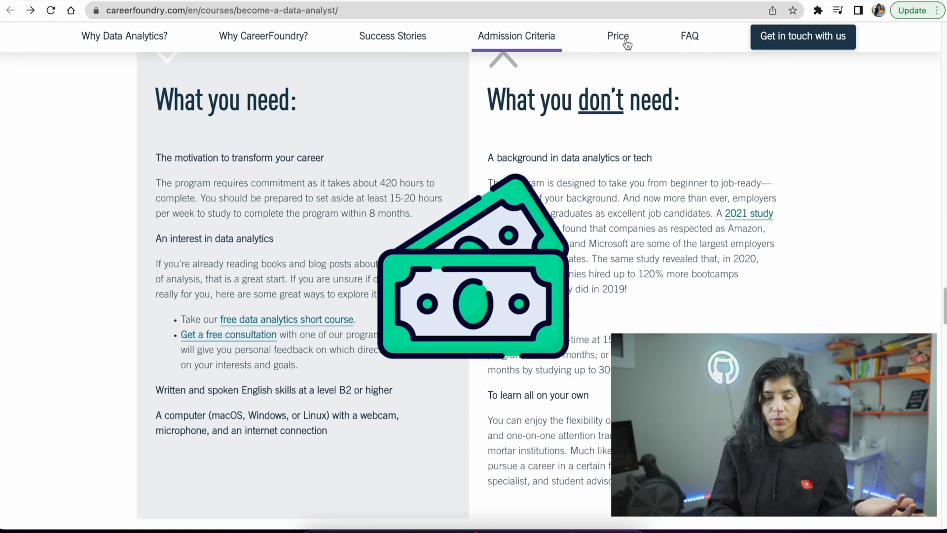
Jump to the Price section and scroll through the pricing cards
click(617, 36)
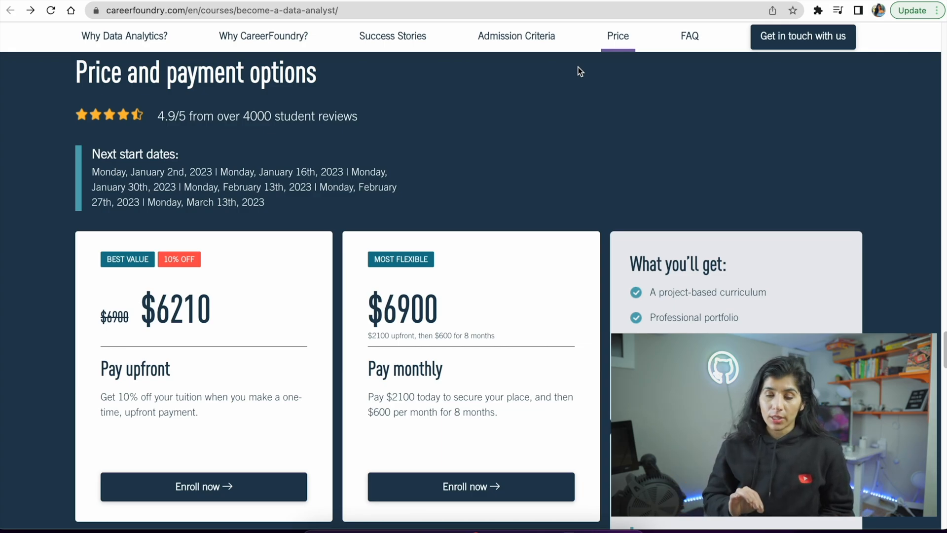
scroll(down, 3)
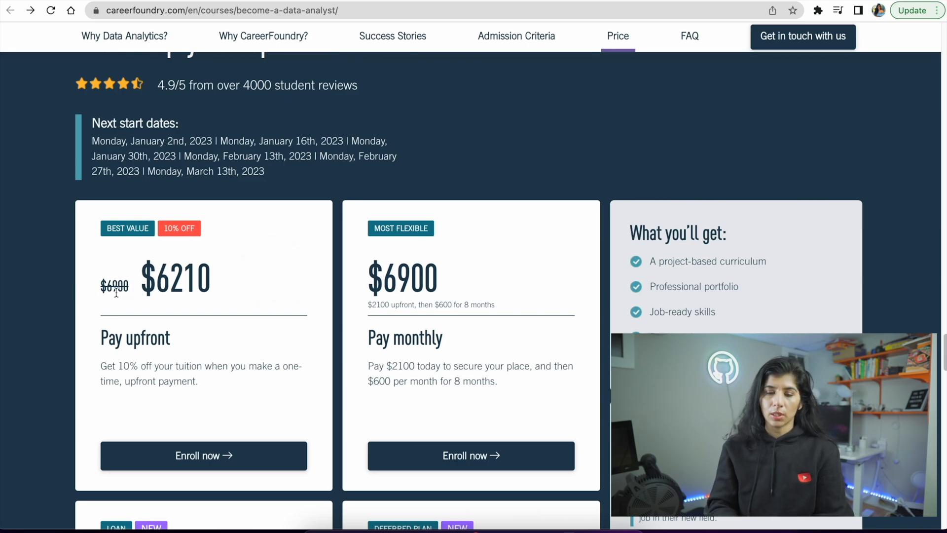
scroll(down, 3)
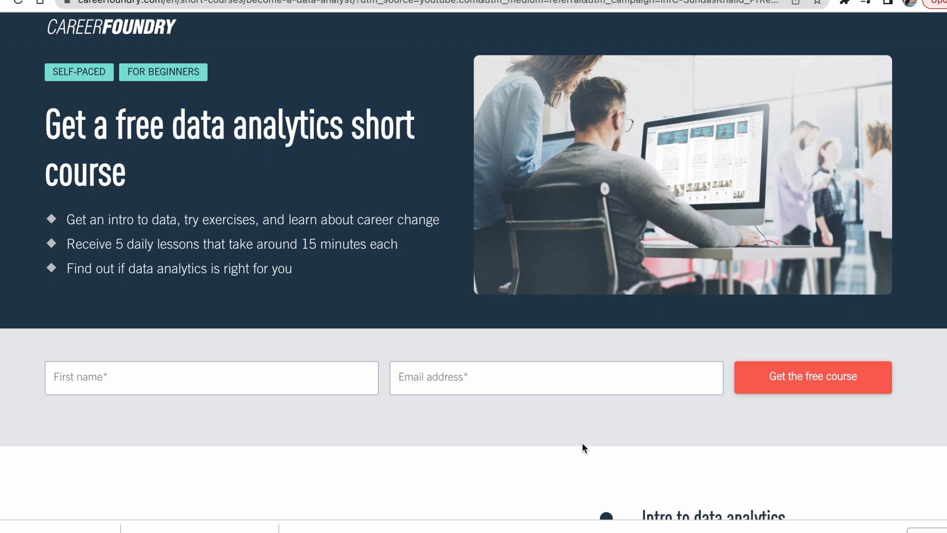
Scroll to the 'What you'll get from this short course' section
scroll(down, 3)
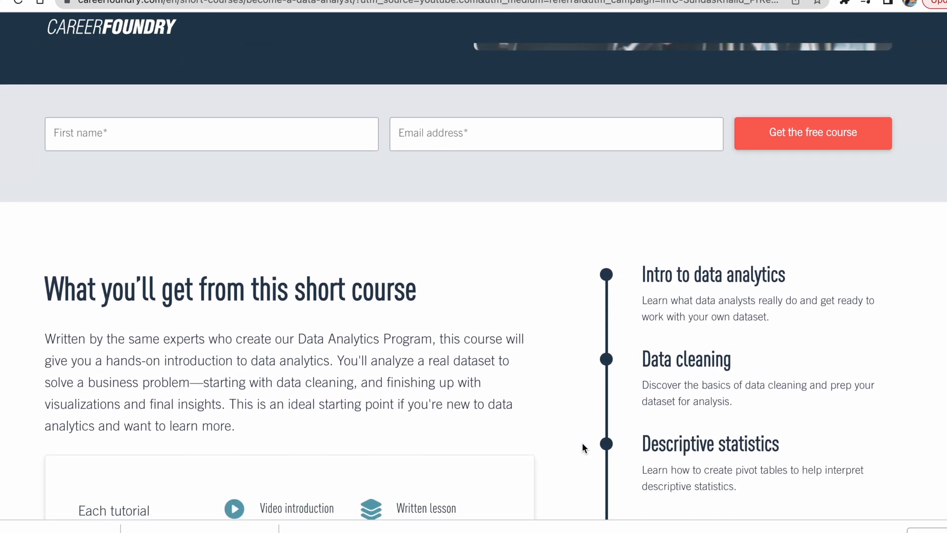
scroll(down, 3)
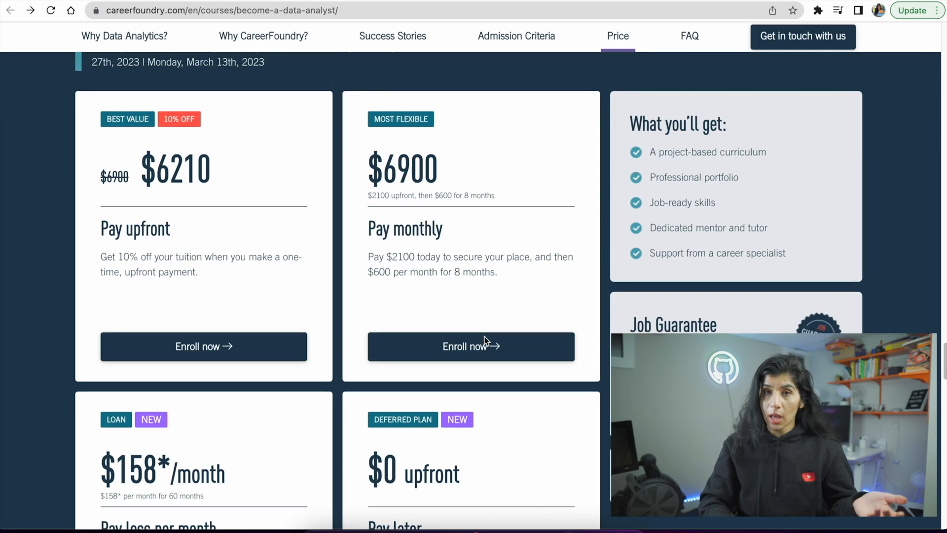
Scroll the Price section showing upfront, monthly, loan and deferred plans
scroll(down, 3)
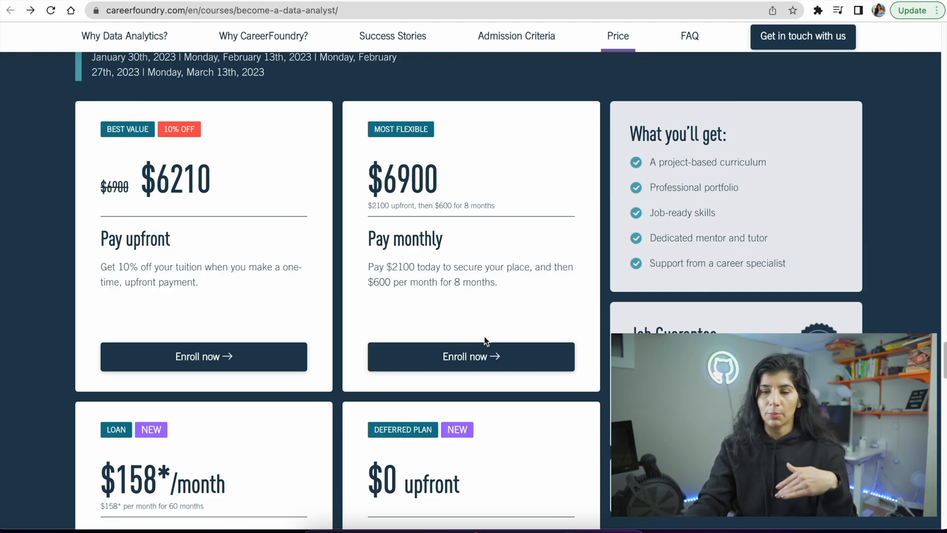
mouse_move(490, 327)
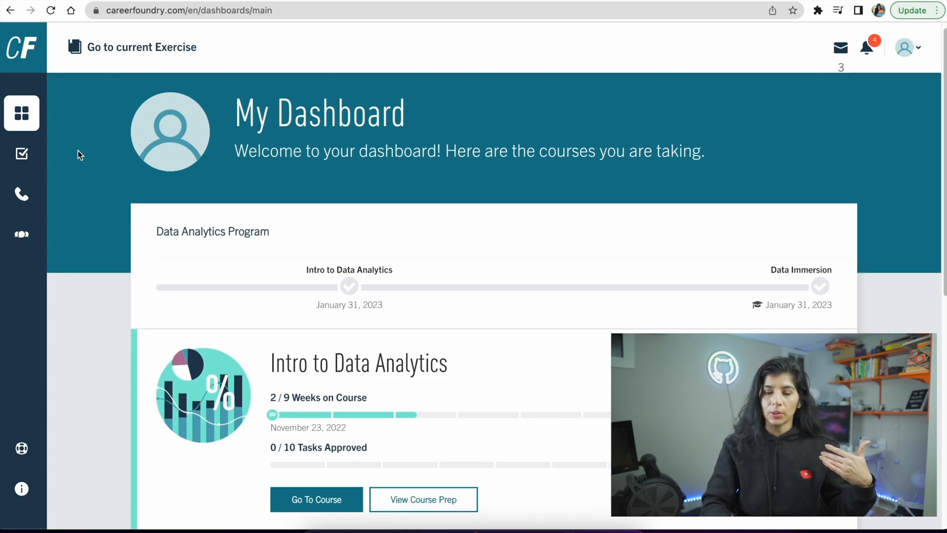
Open Intro to Data Analytics from the dashboard, then exercise 1.2, Introduction to Excel
scroll(down, 3)
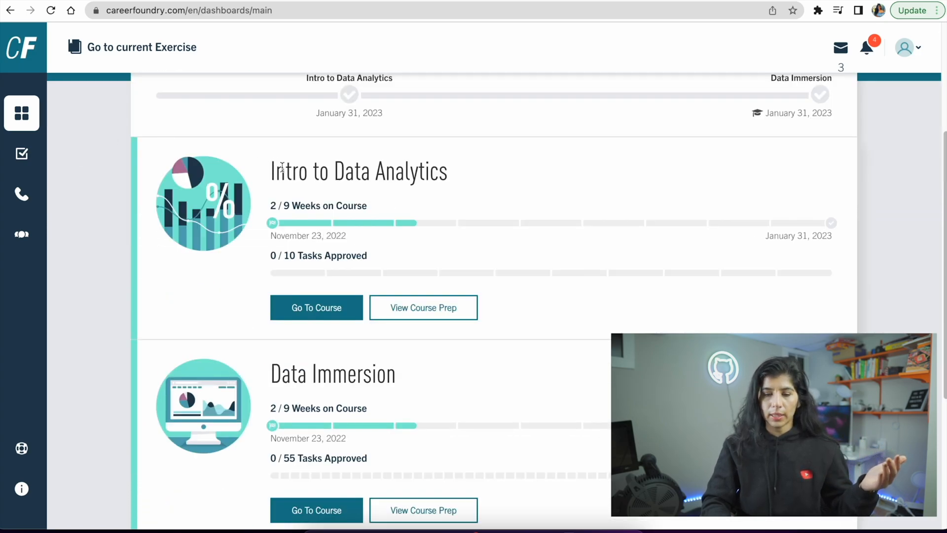
click(315, 307)
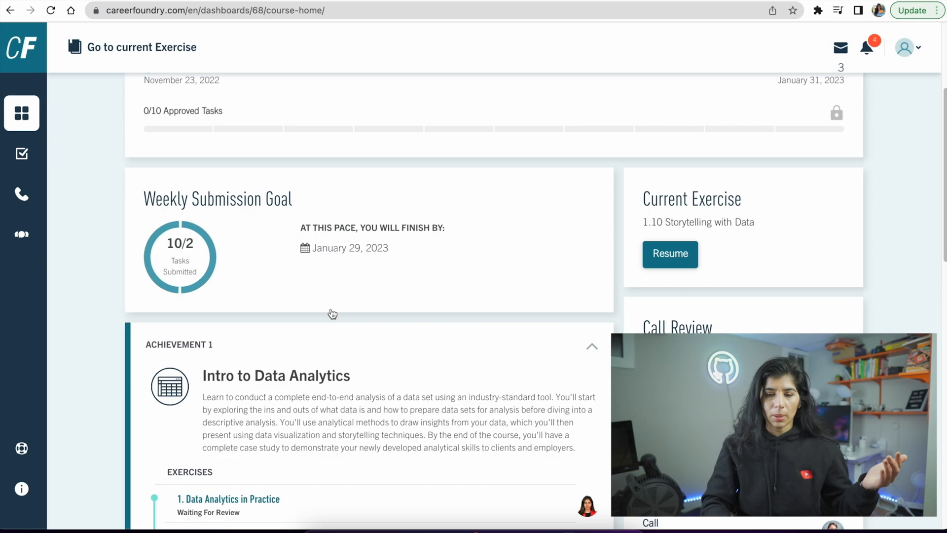
scroll(down, 3)
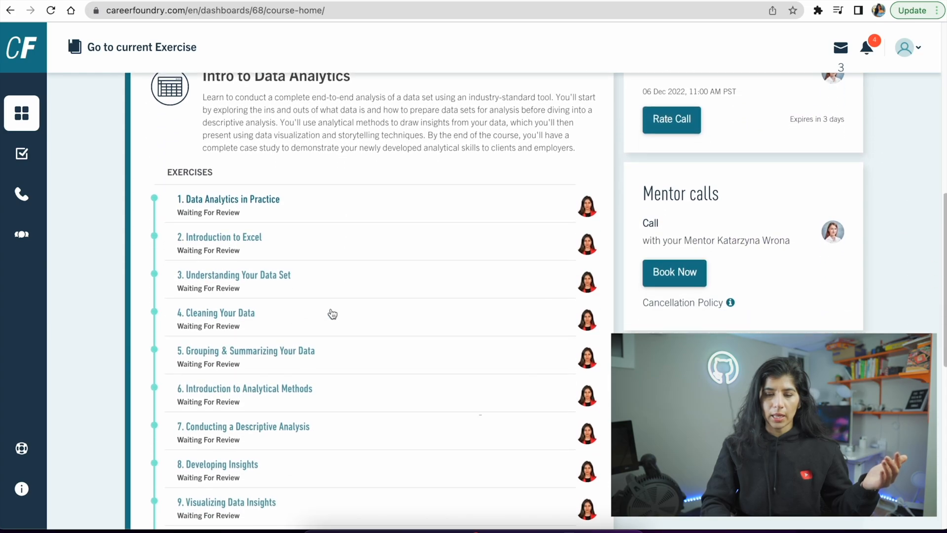
click(218, 236)
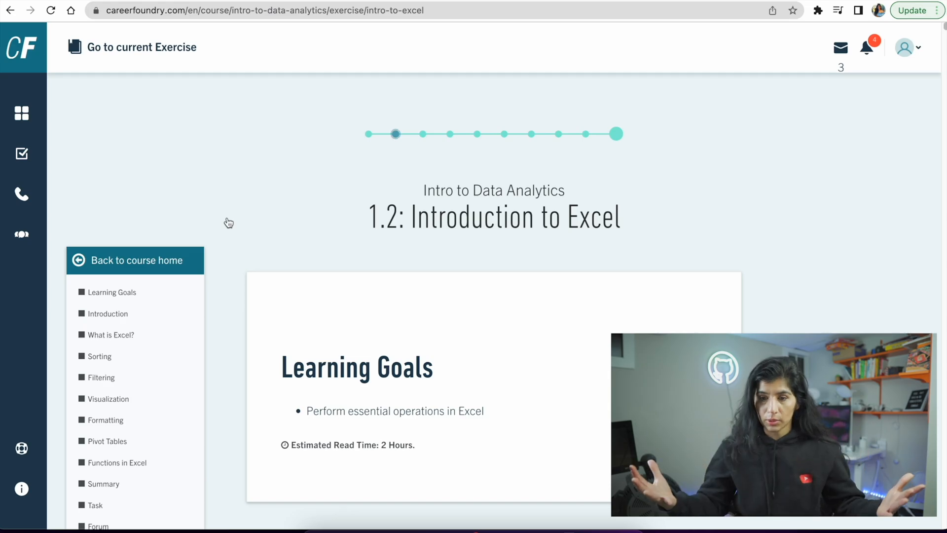
Visit the exercise's Filtering, Task and Summary sections, then scroll down the page
click(100, 377)
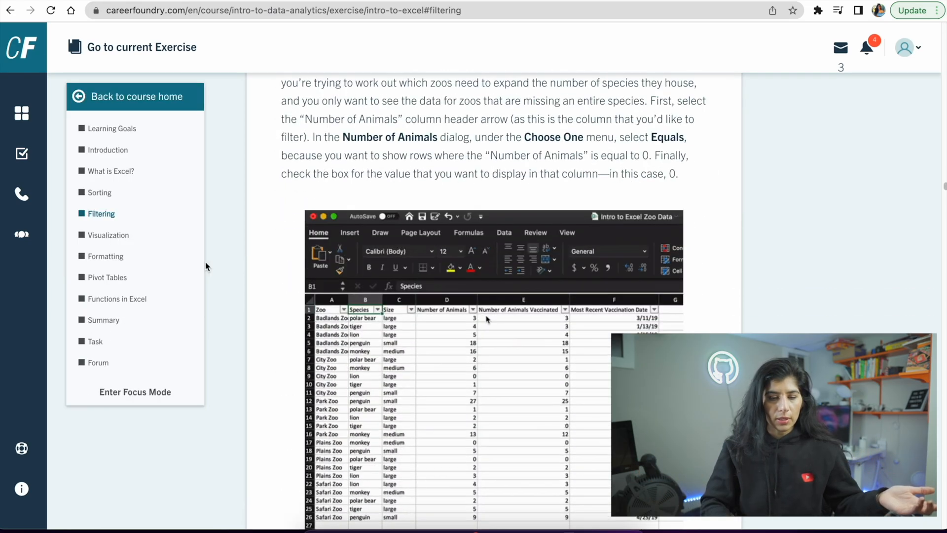
click(95, 342)
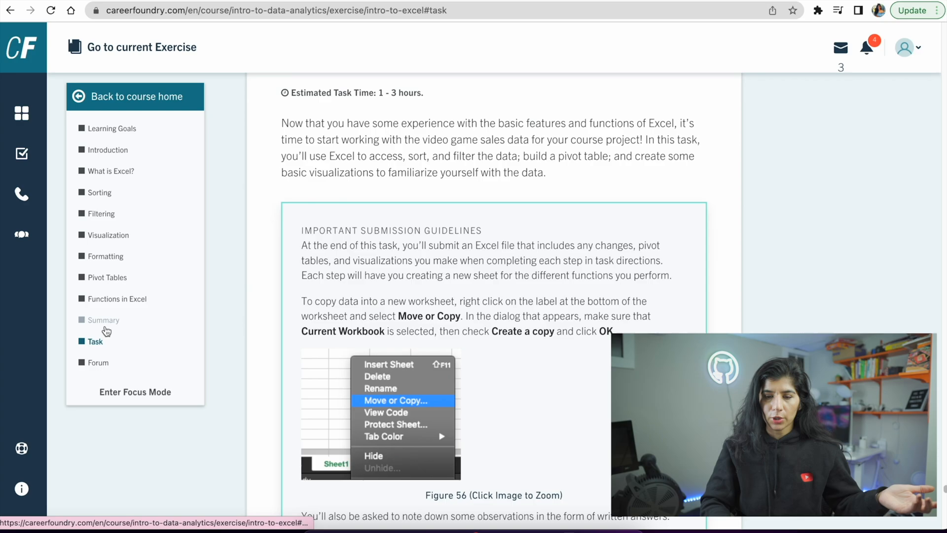
click(104, 319)
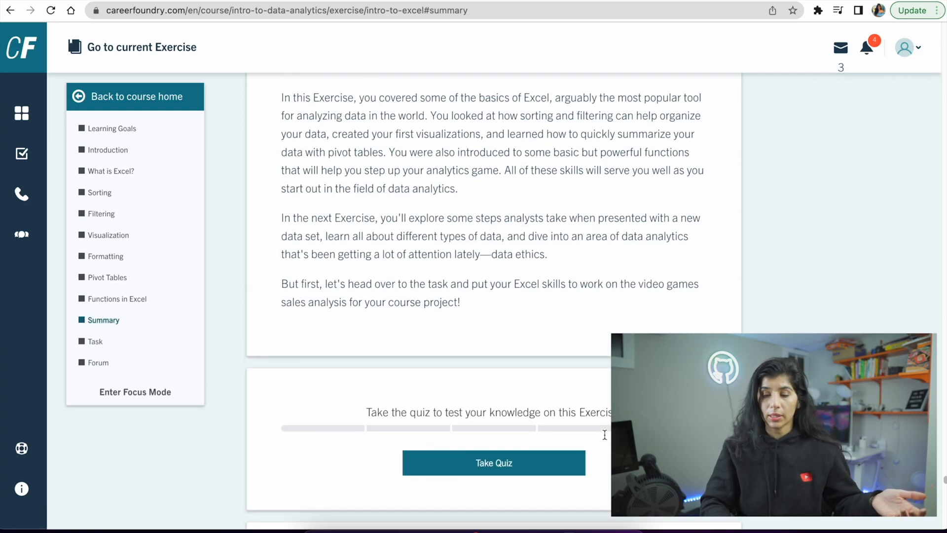
scroll(down, 3)
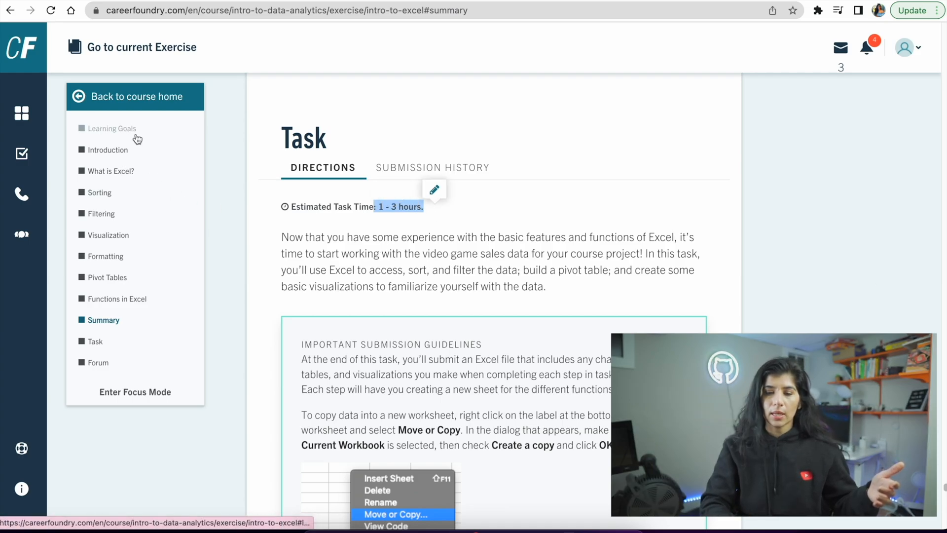
Check the exercise's '2 Hours' read-time estimate under Learning Goals, then return to the Task
click(112, 128)
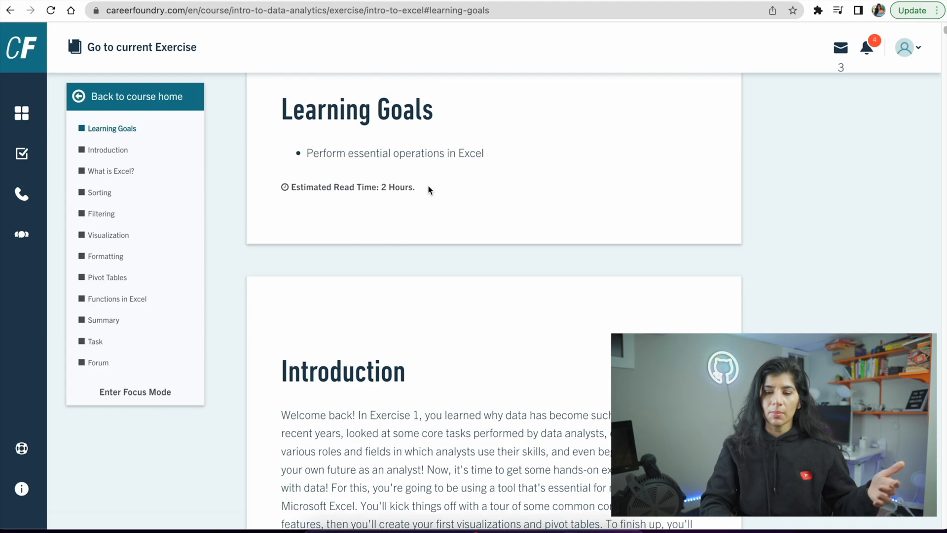
double_click(396, 186)
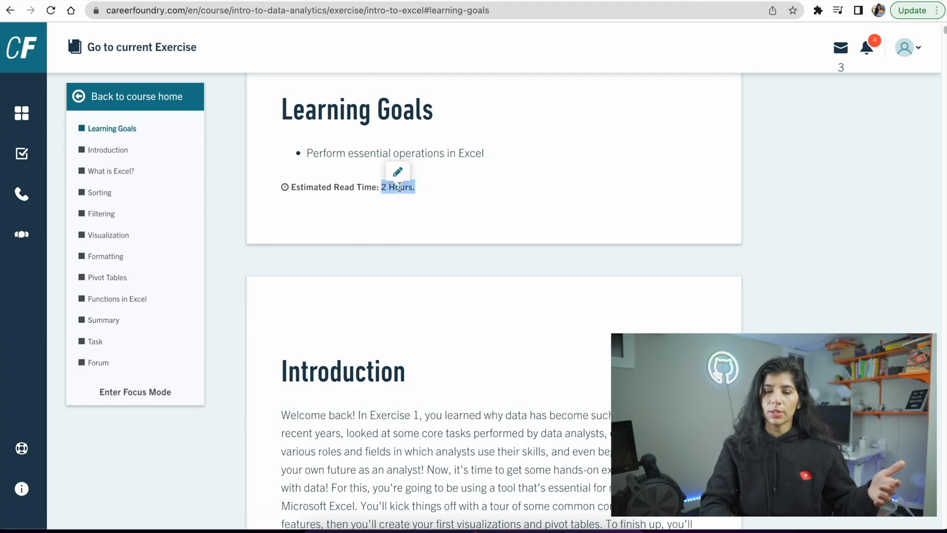
click(95, 341)
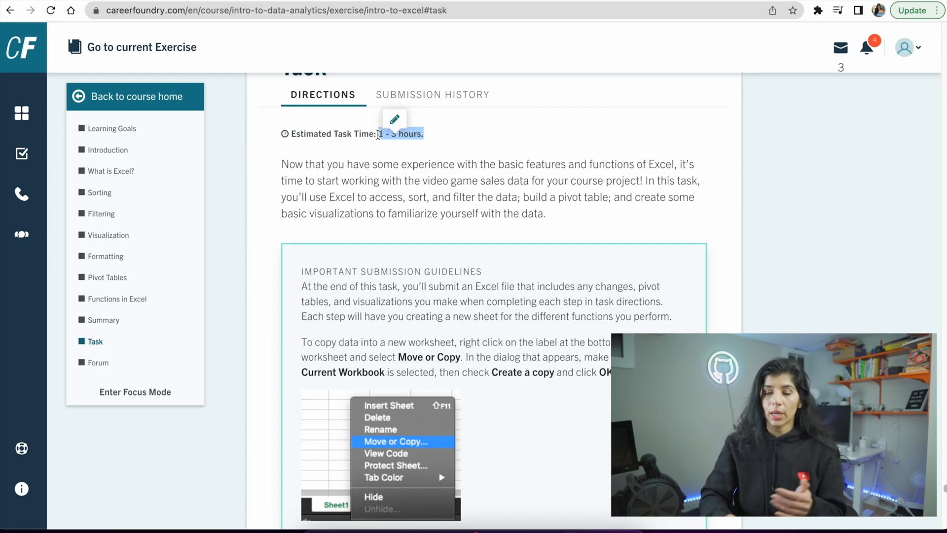
Scroll through the Excel task steps down to the grading rubric and student submissions
scroll(down, 3)
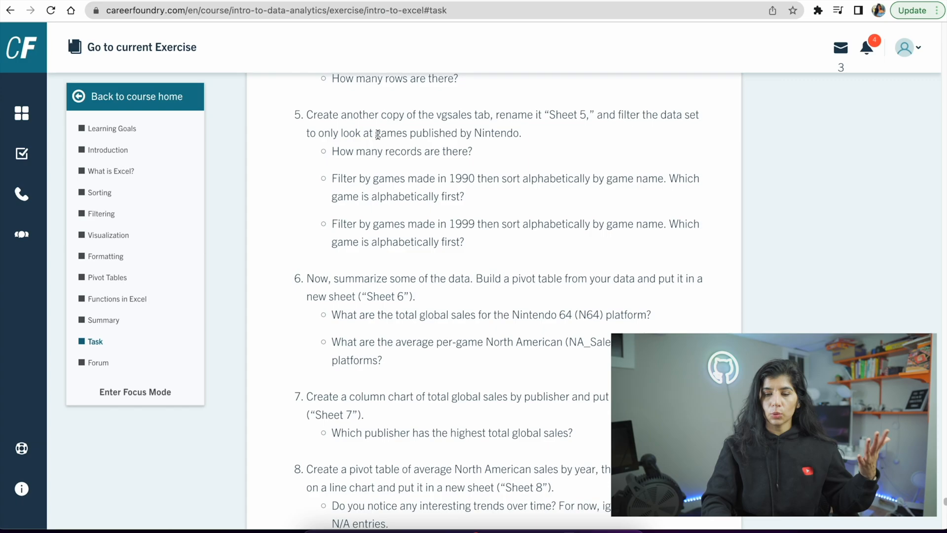
scroll(down, 3)
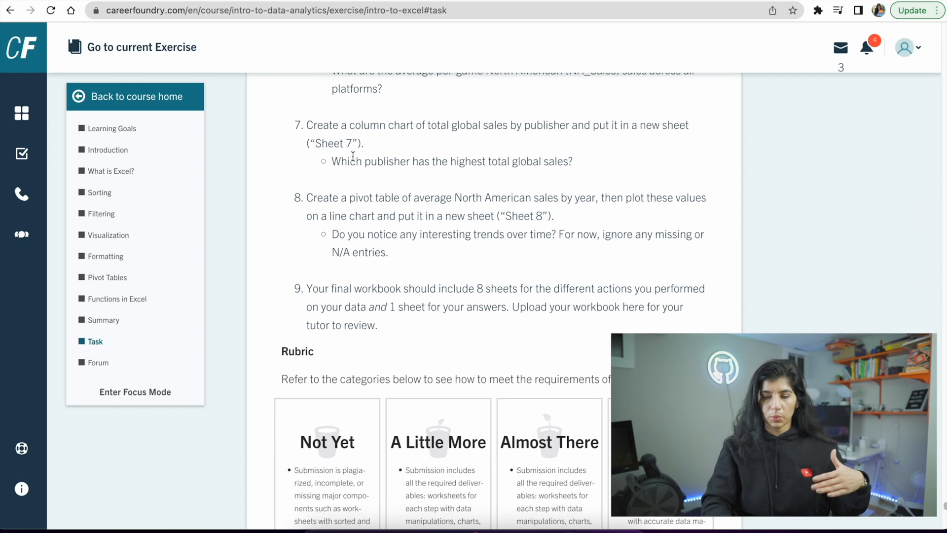
scroll(down, 3)
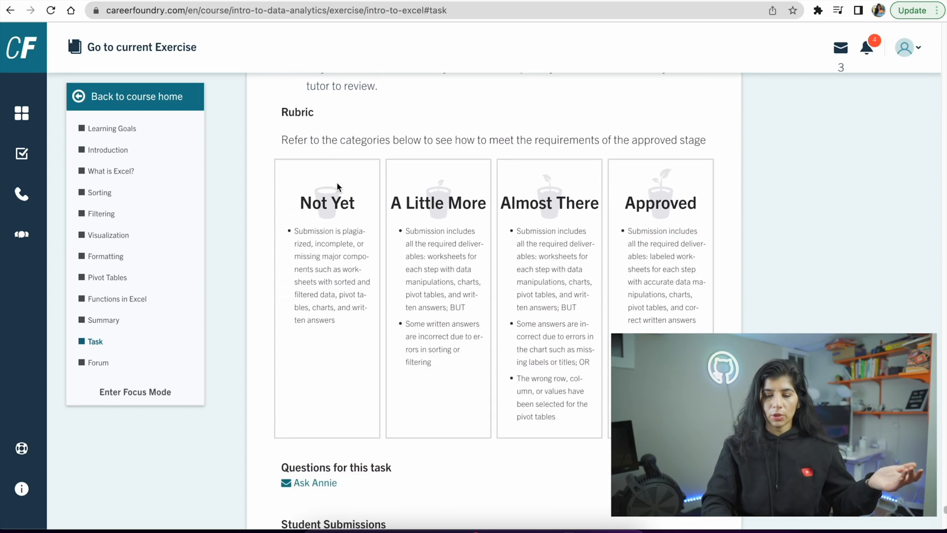
scroll(down, 3)
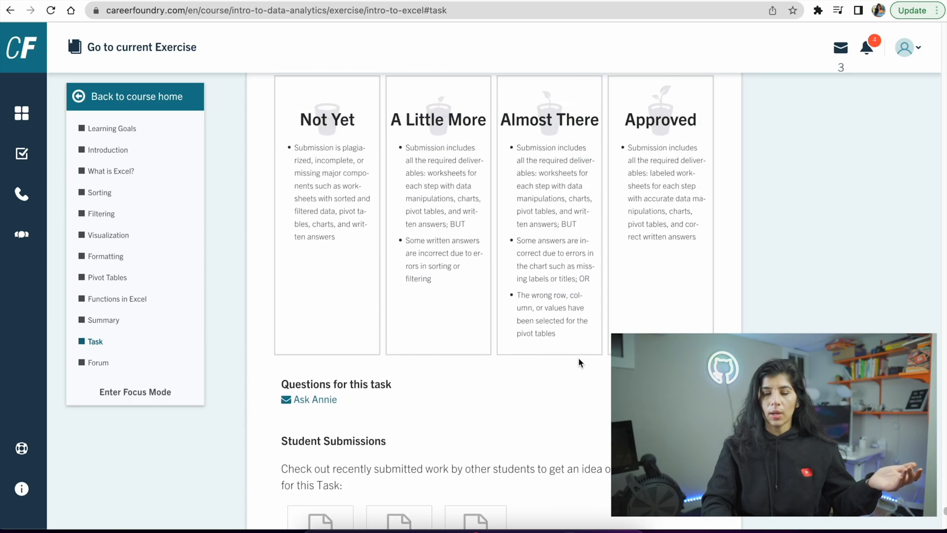
scroll(down, 3)
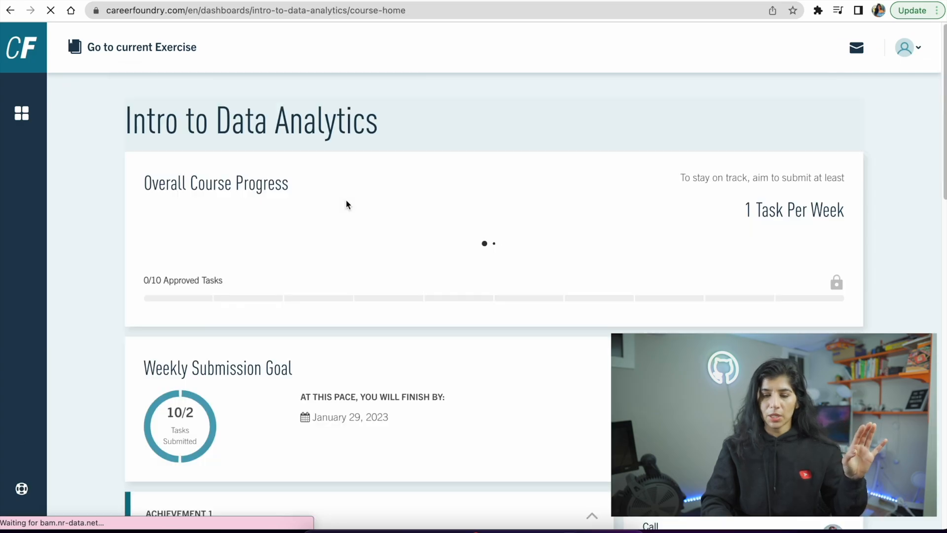
scroll(down, 3)
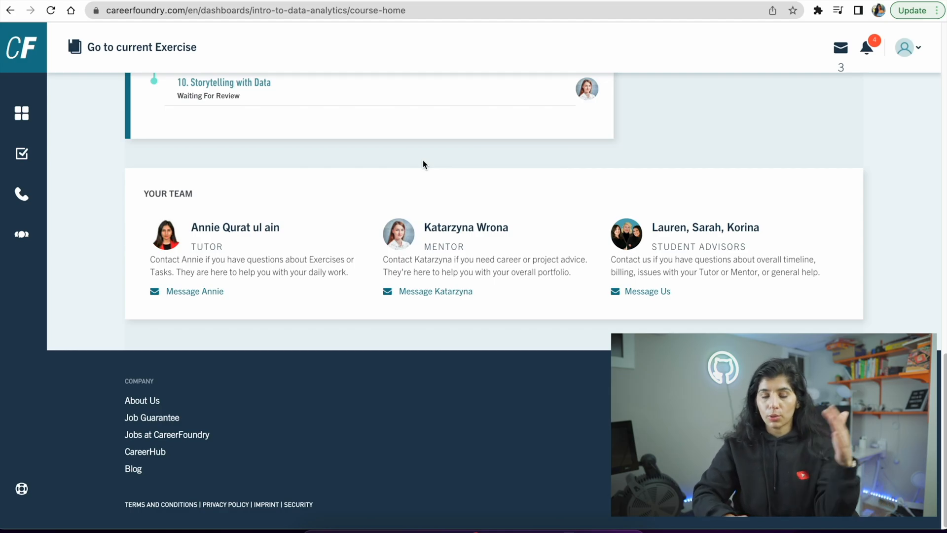
Open Achievement 4's exercise 3, Intro to Pandas, and jump to its Task section
scroll(up, 3)
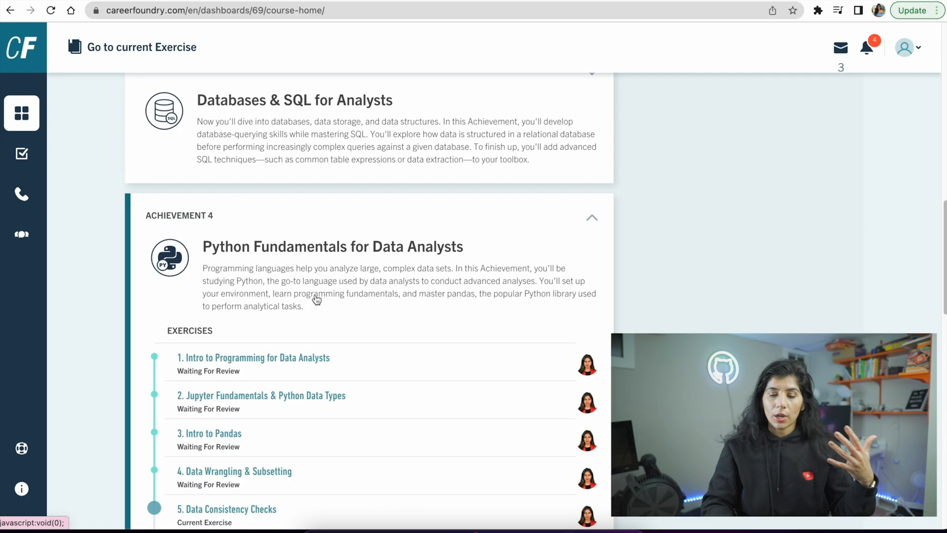
scroll(down, 3)
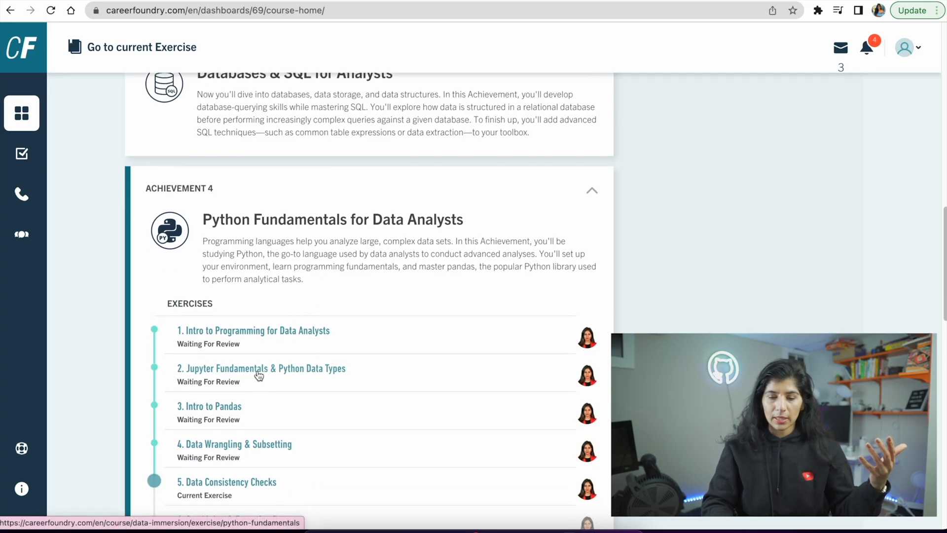
mouse_move(213, 414)
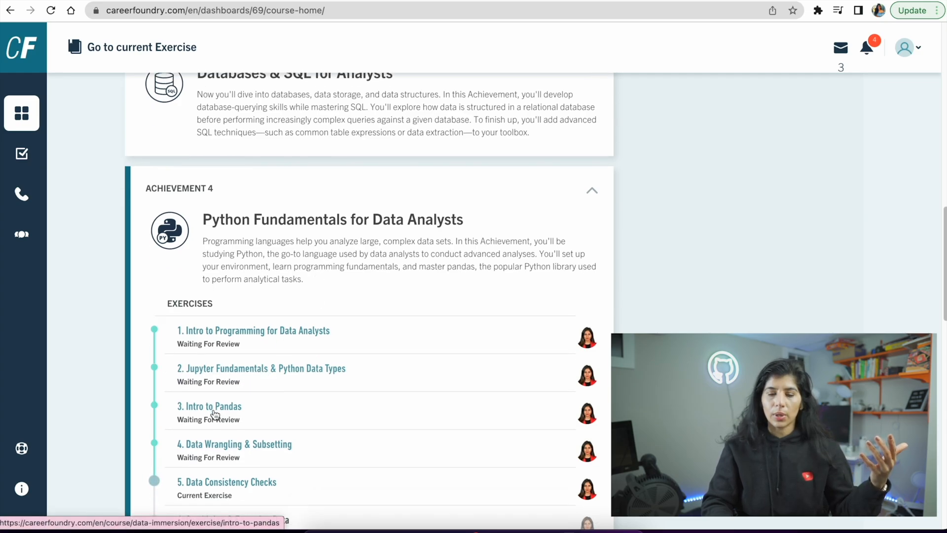
click(209, 406)
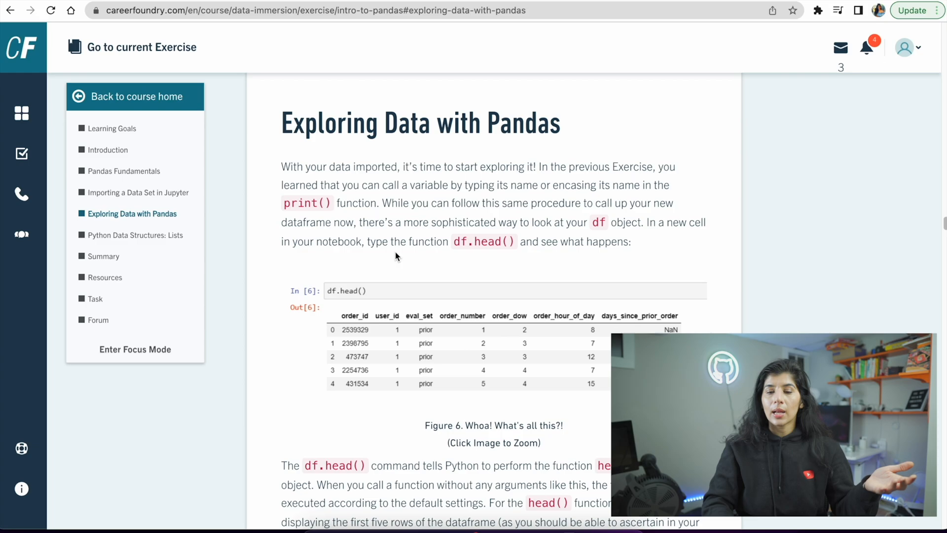
scroll(down, 3)
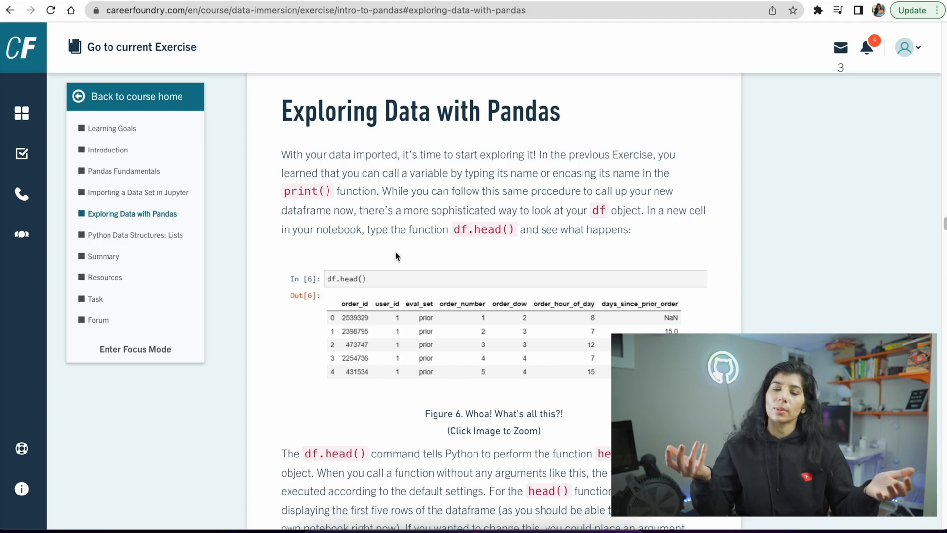
click(94, 298)
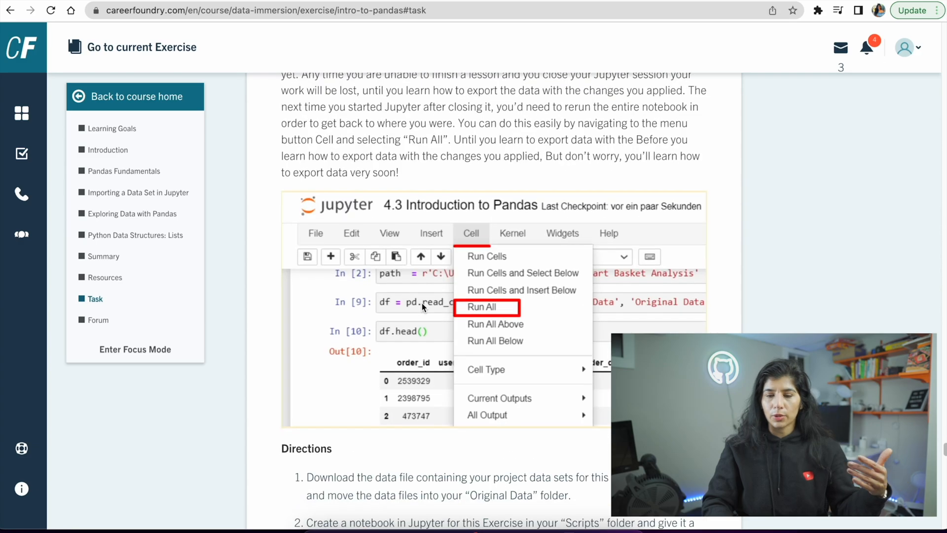
Scroll past the twelve Intro to Pandas directions to the rubric and student submissions
scroll(down, 3)
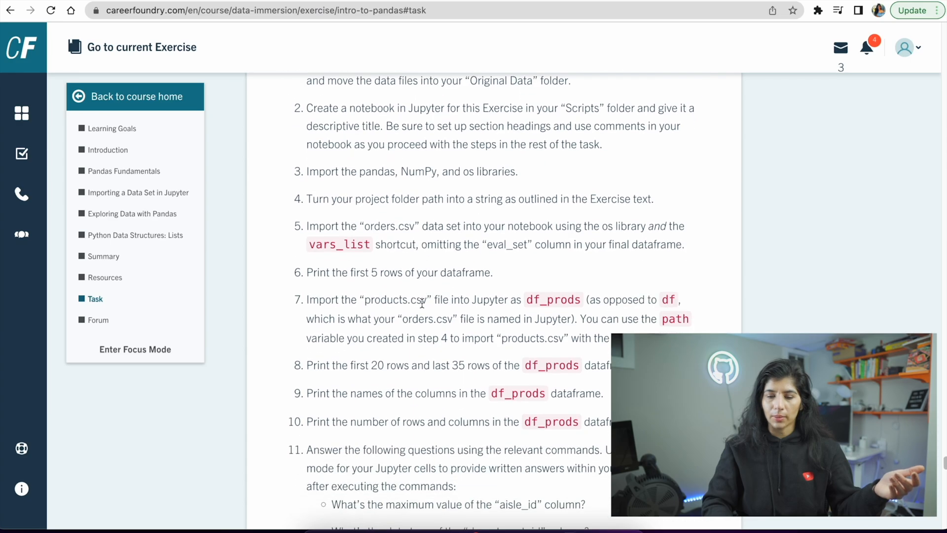
scroll(down, 3)
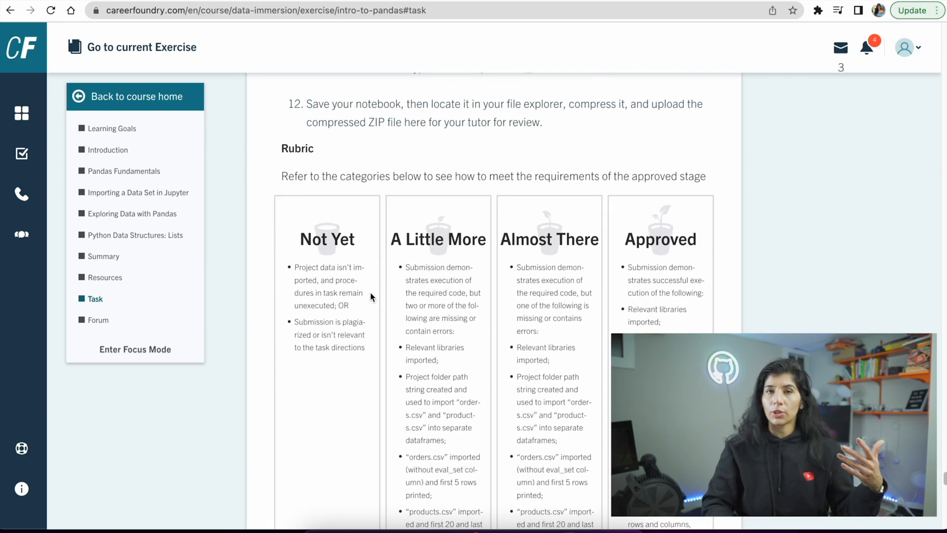
scroll(down, 3)
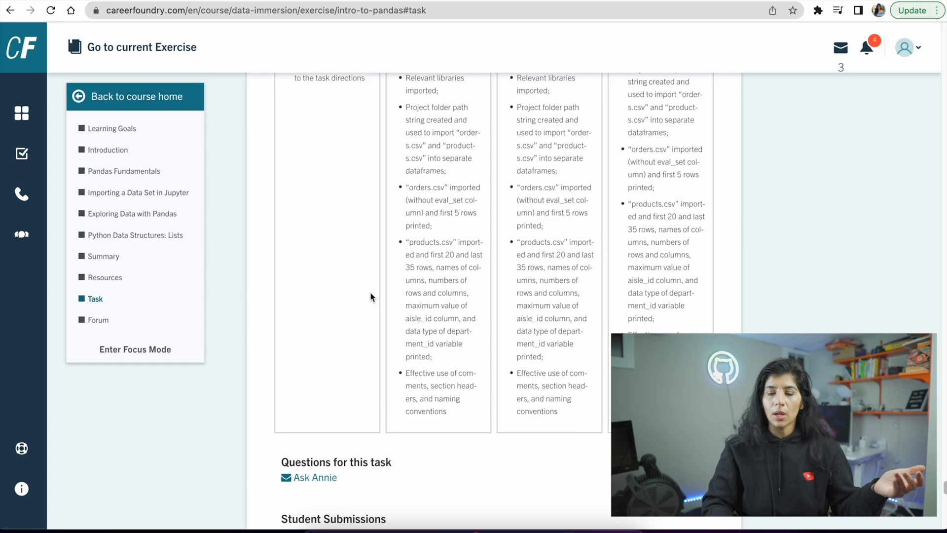
scroll(down, 3)
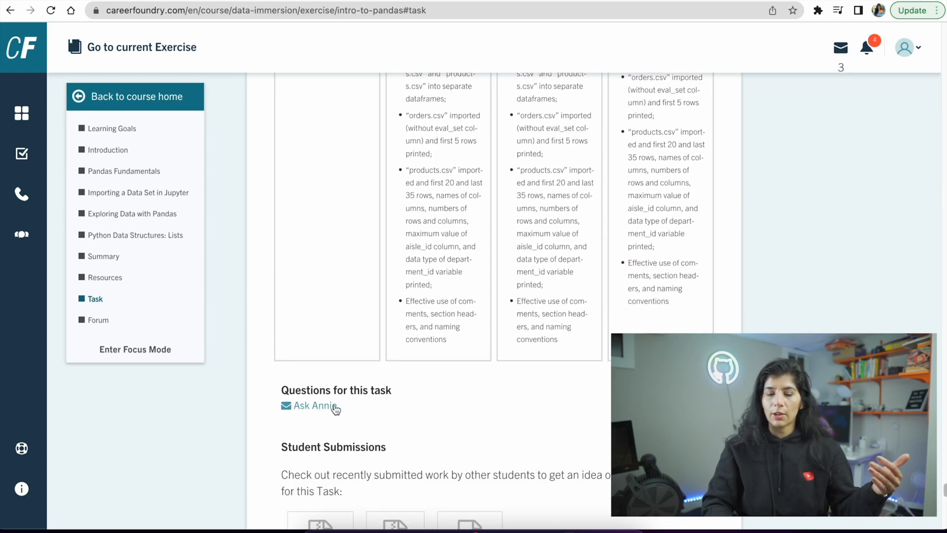
mouse_move(515, 282)
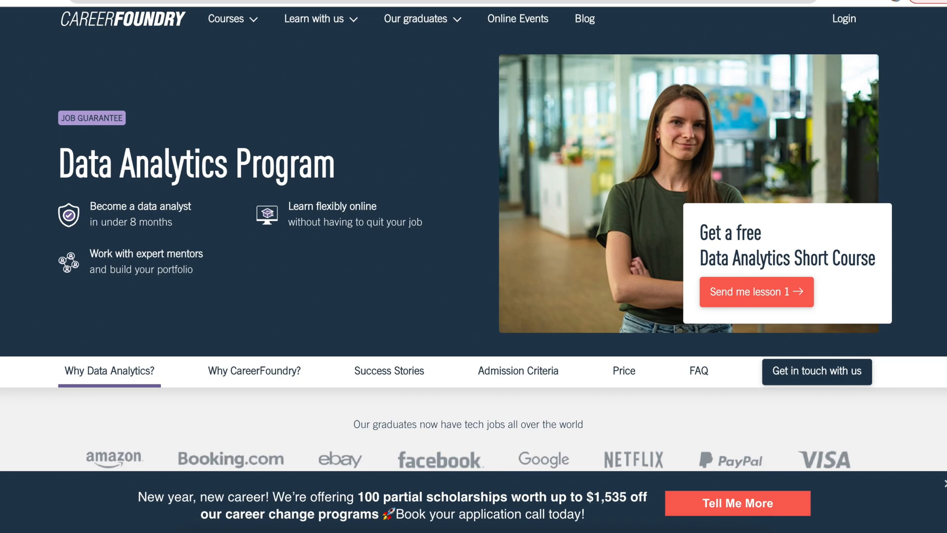
scroll(down, 3)
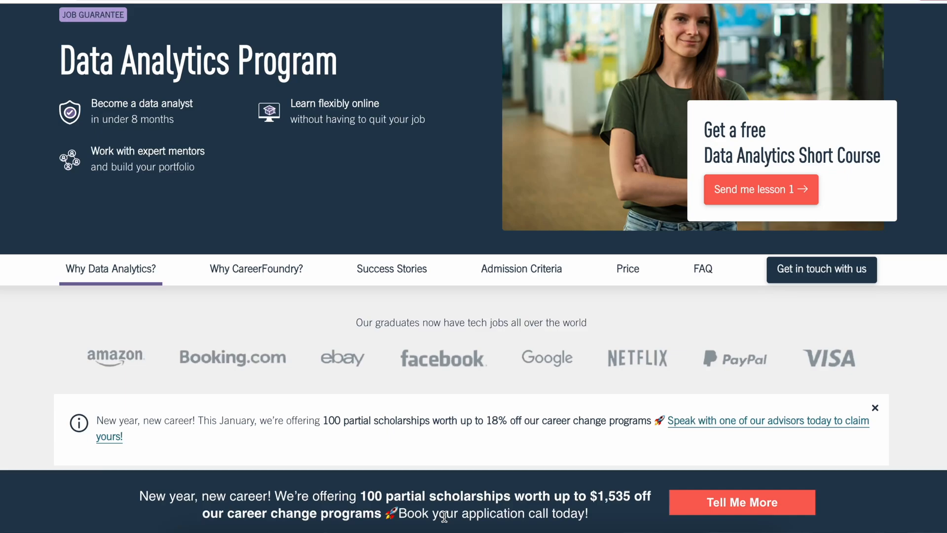
scroll(down, 3)
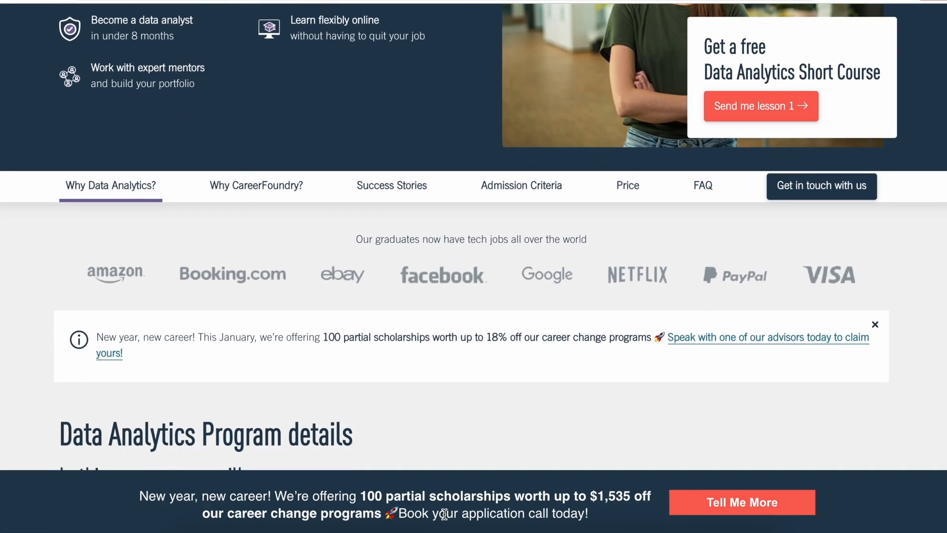
scroll(down, 3)
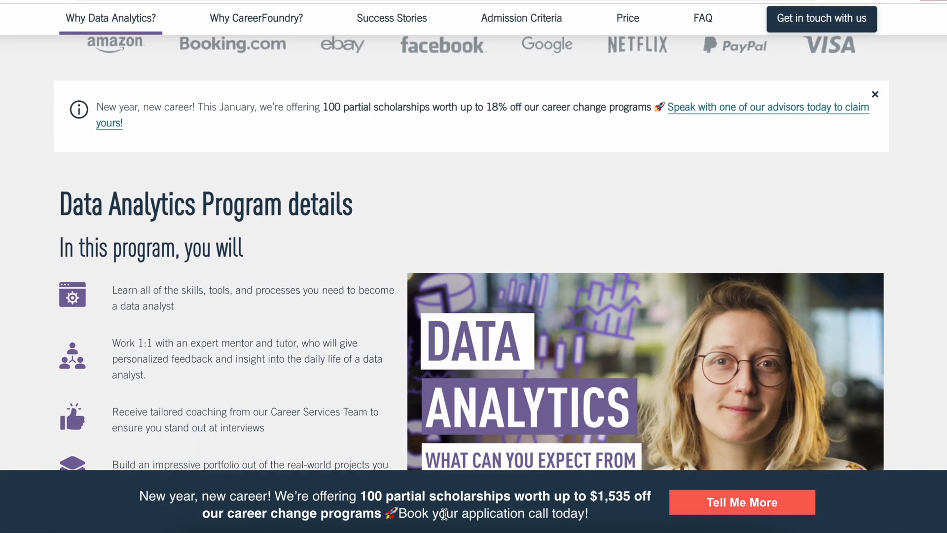
scroll(down, 3)
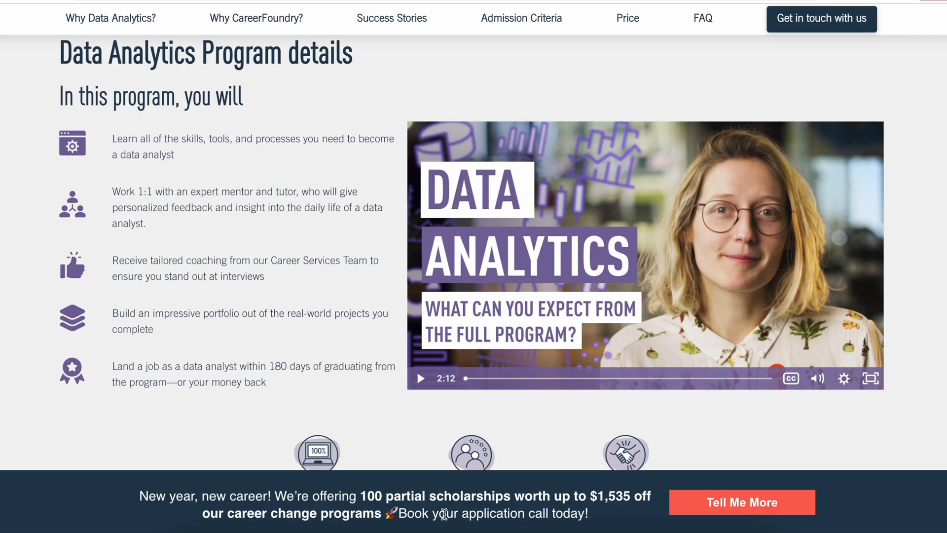
scroll(up, 3)
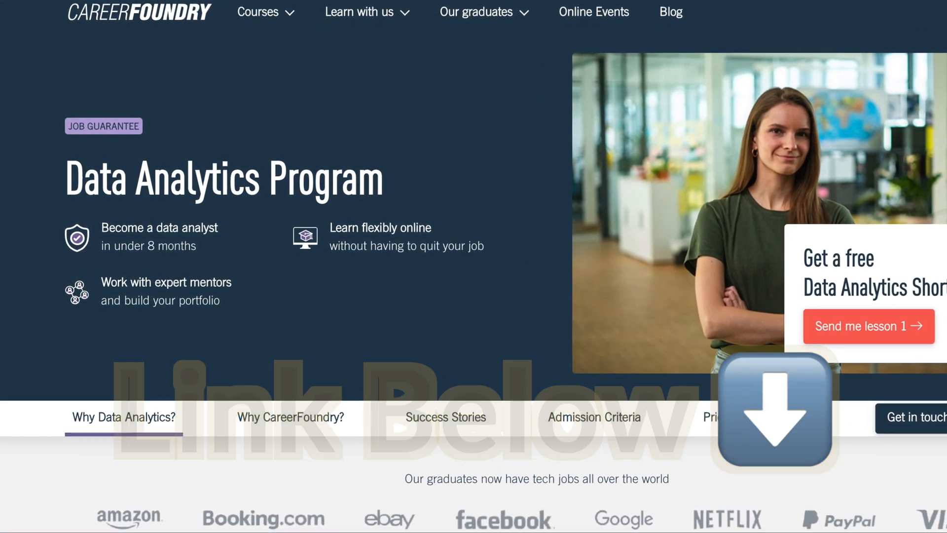
Open the free Data Analytics Short Course via 'Send me lesson 1' and view its sign-up form
click(775, 411)
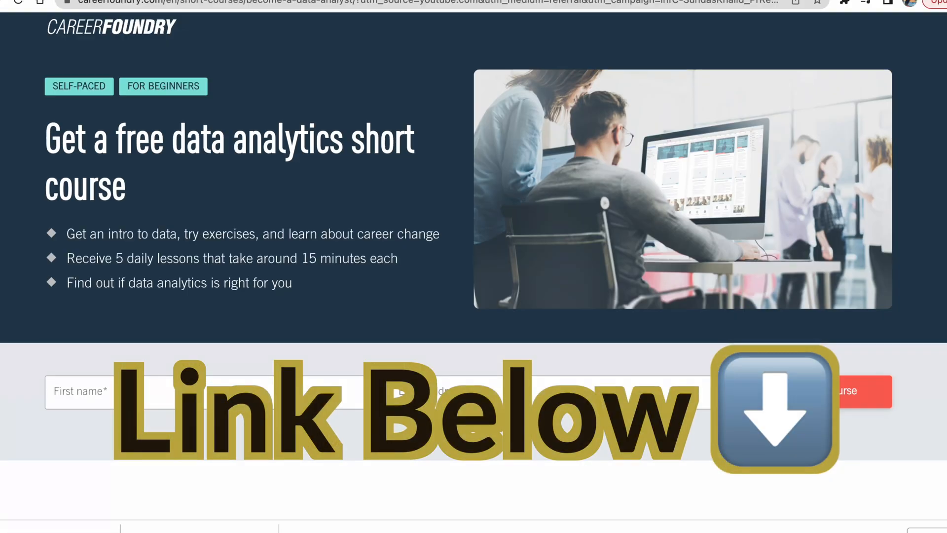
scroll(down, 3)
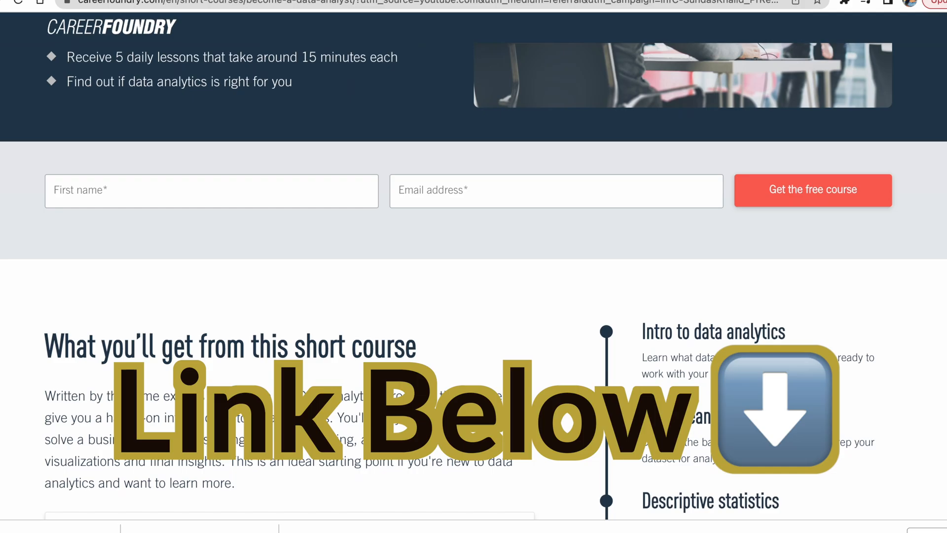